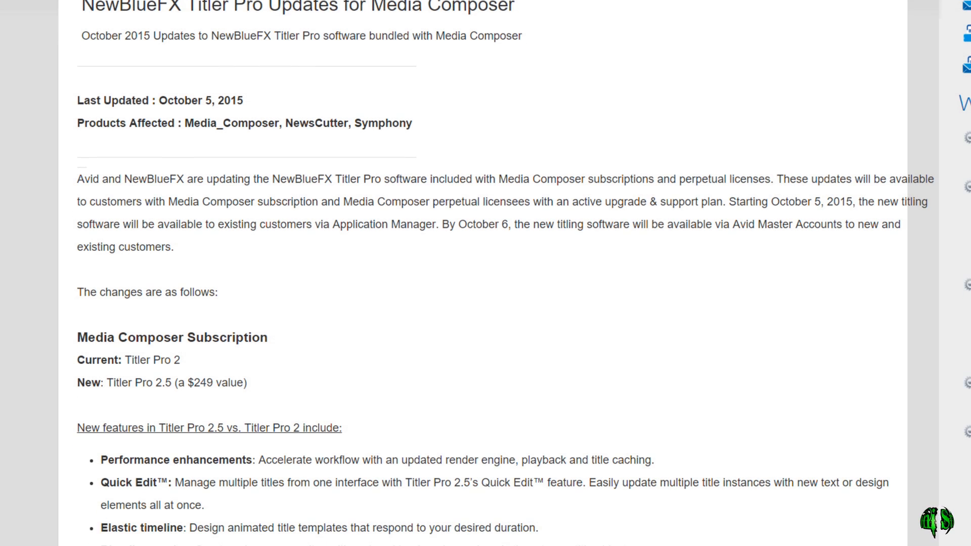
Scroll the Avid article past the Titler Pro 2.5 update notes to the version feature comparison table
scroll("down", 3)
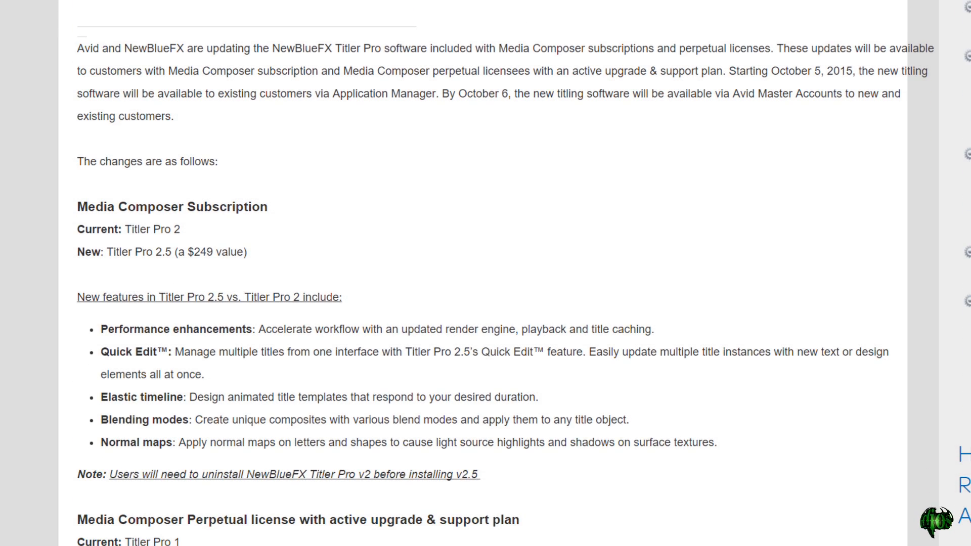
scroll("down", 3)
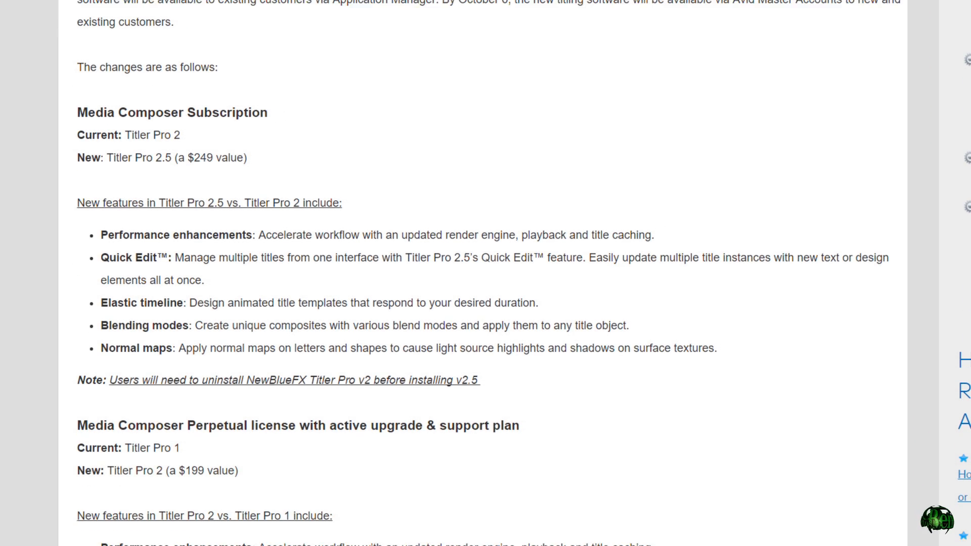
scroll("down", 3)
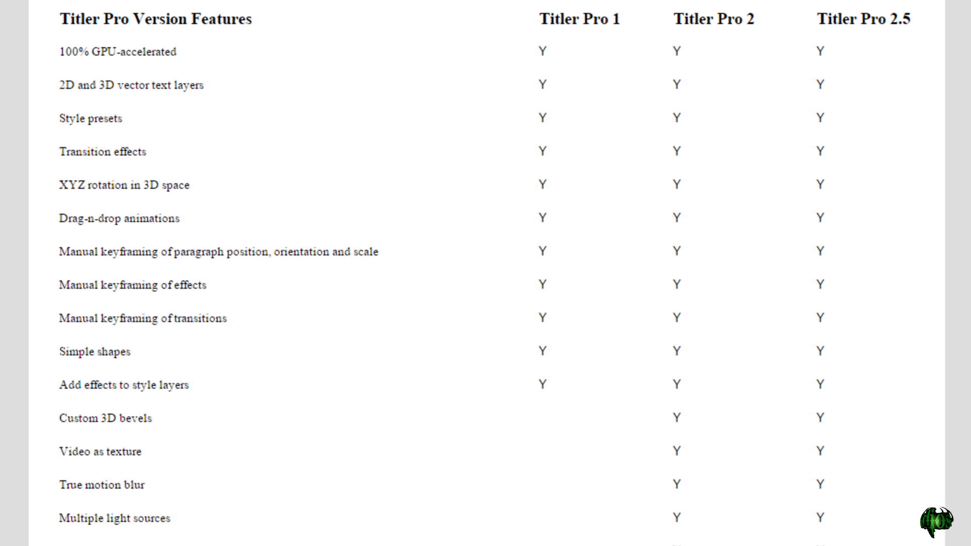
scroll("down", 3)
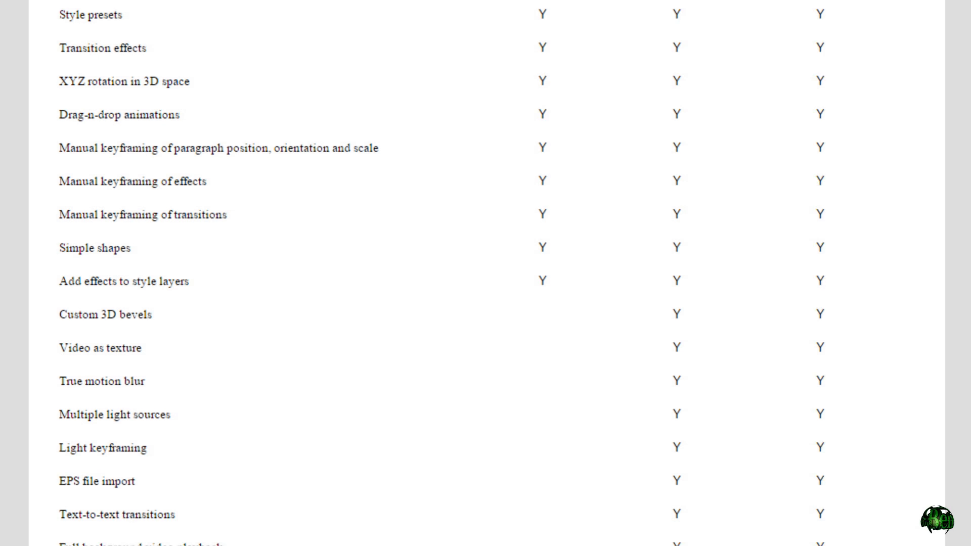
scroll("down", 3)
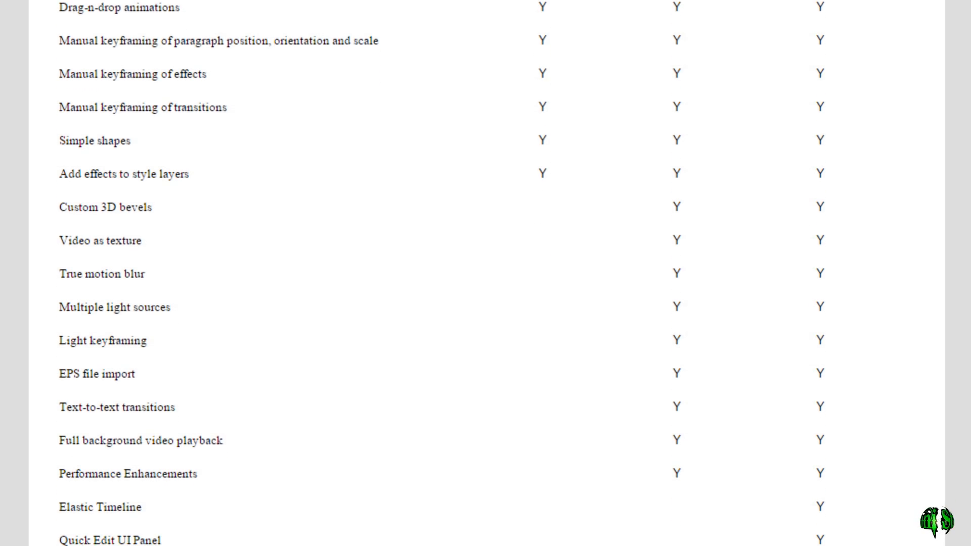
scroll("down", 3)
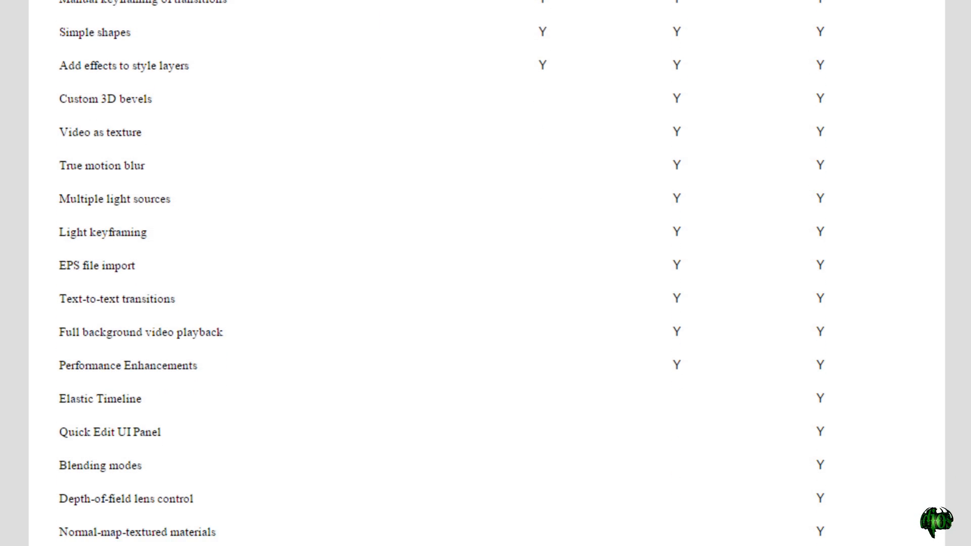
scroll("down", 3)
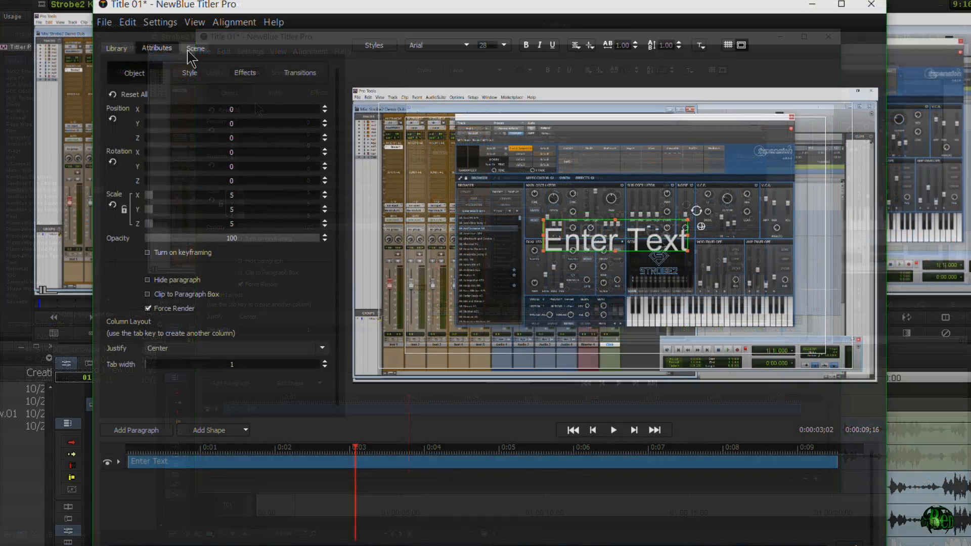
Close Titler Pro so the Media Composer timeline shows the Enter Text title on V4
left_click(194, 48)
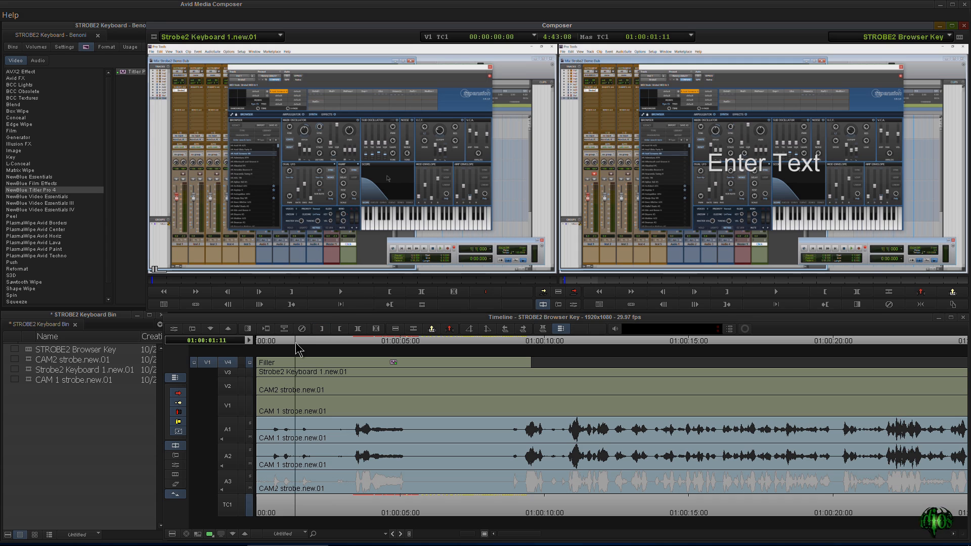
Select the NewBlue Titler Pro effect clip on track V4 for editing
left_click(774, 291)
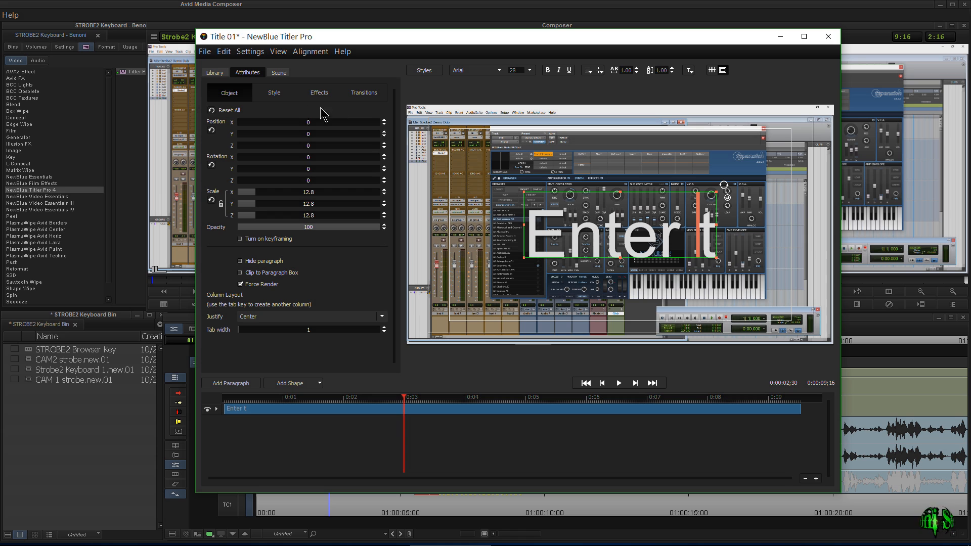
Browse the Library categories Lighting, Effects, Shapes, Styles and Paragraph Templates, then return to the paragraph attributes
left_click(215, 72)
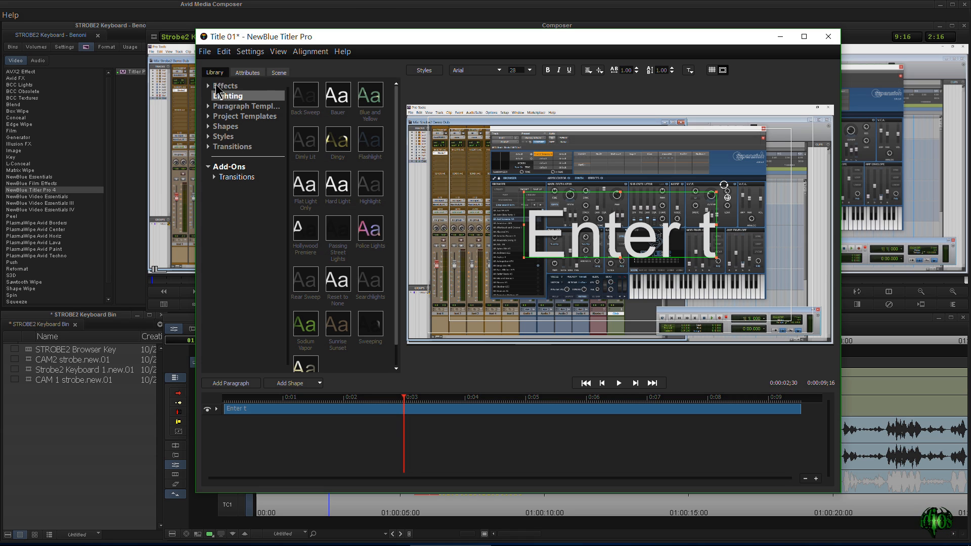
left_click(226, 85)
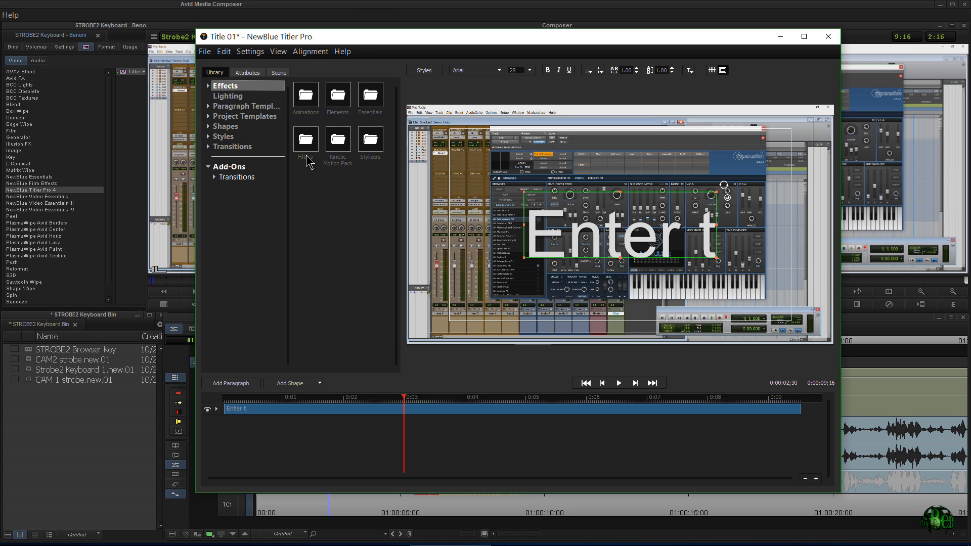
left_click(226, 126)
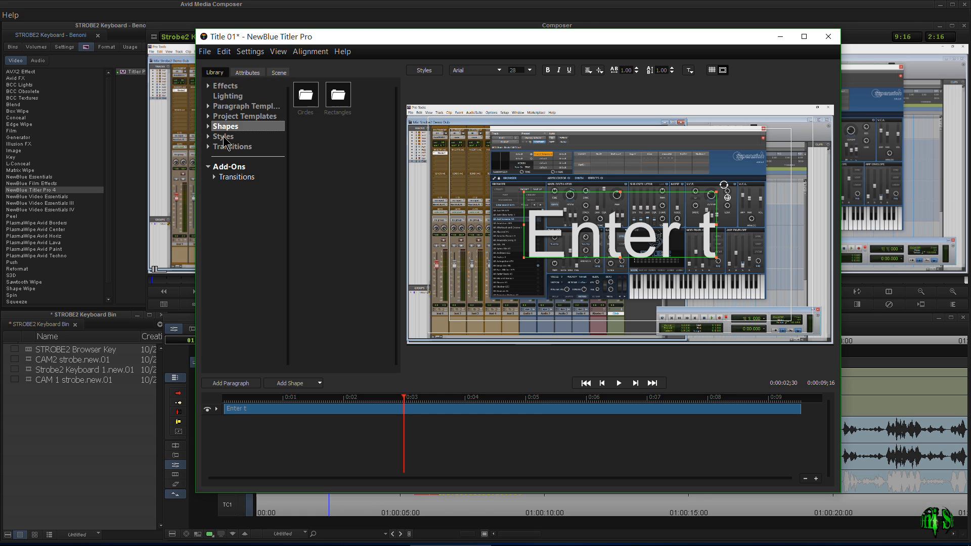
left_click(222, 136)
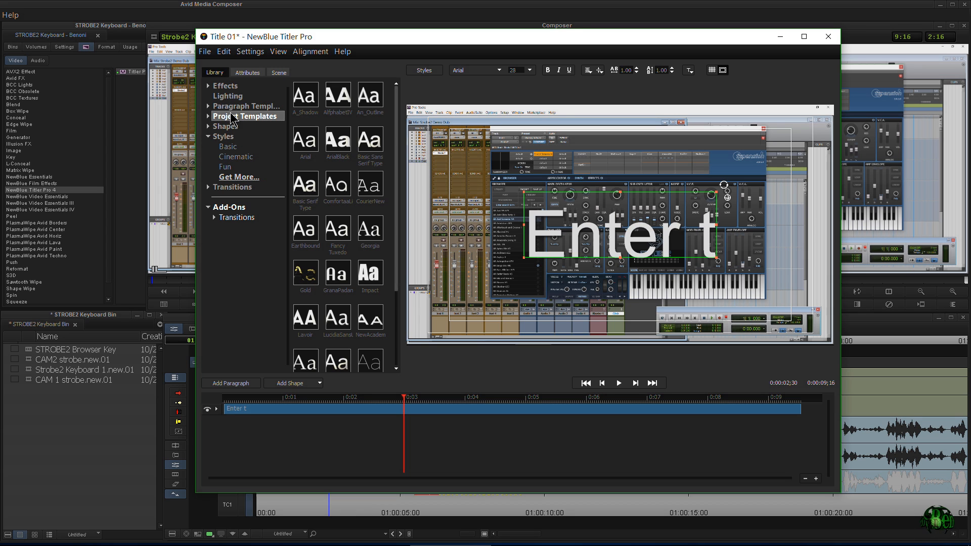
left_click(247, 106)
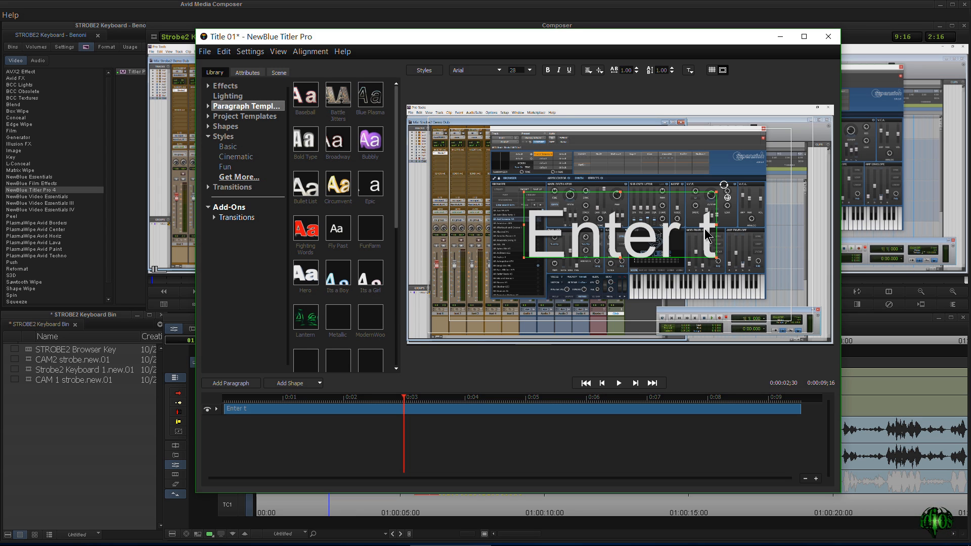
left_click(246, 73)
type("NEW T")
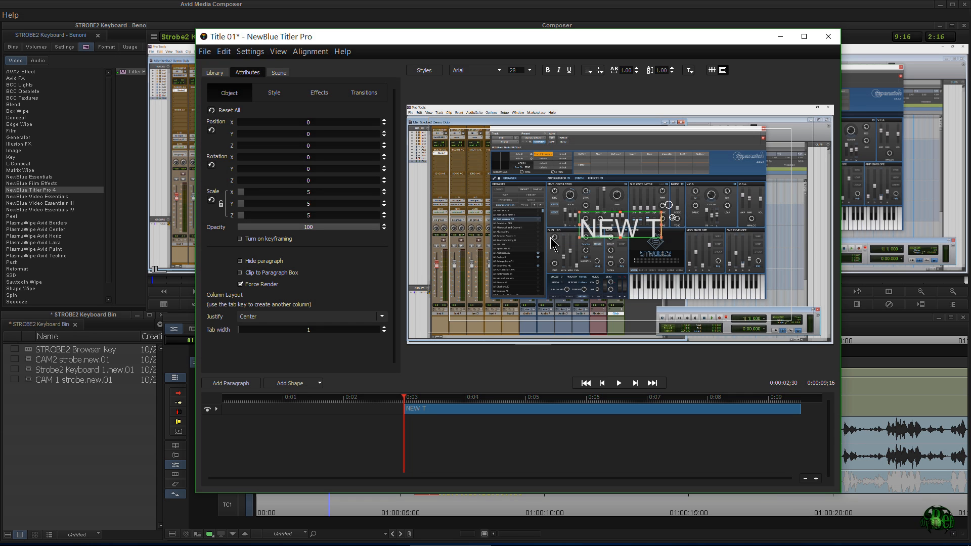
Finish the text as NEW TITLE and extend its clip to start at zero
type("ITLE")
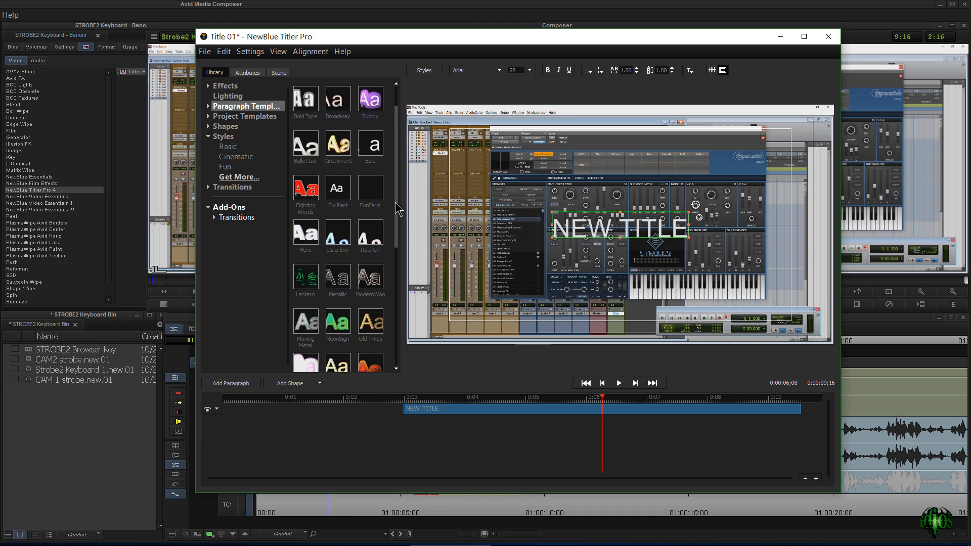
scroll("down", 3)
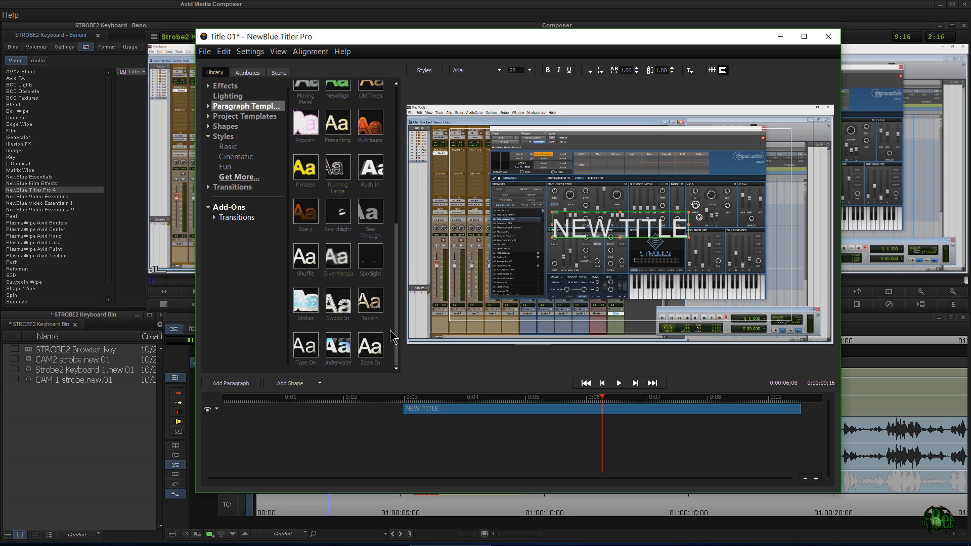
left_click(246, 73)
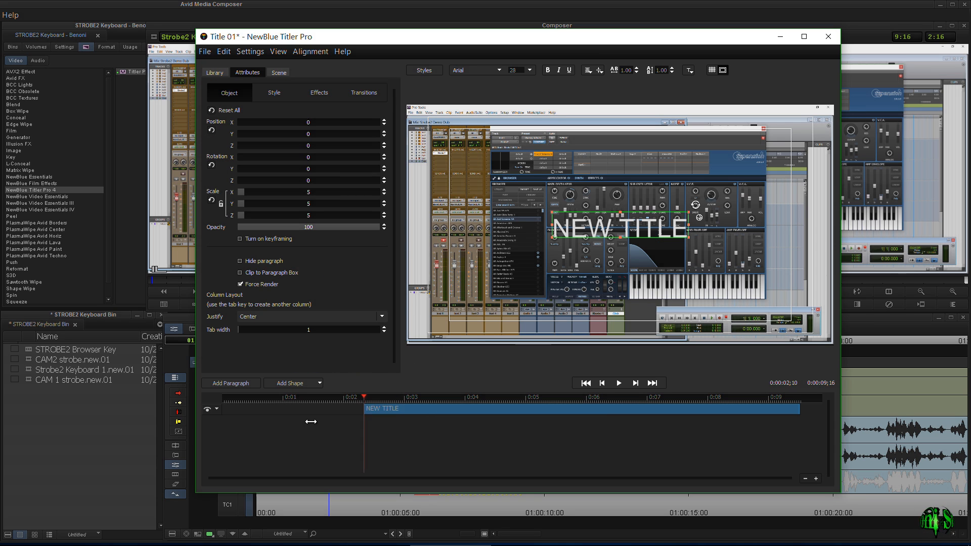
left_click_drag(384, 408, 242, 407)
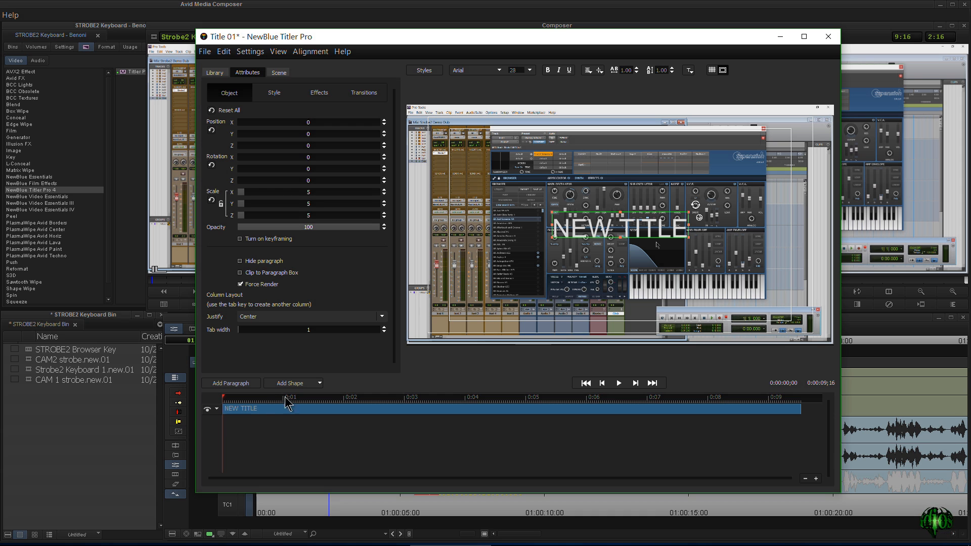
Apply the Blue Plasma paragraph template from the Library to NEW TITLE
left_click(214, 73)
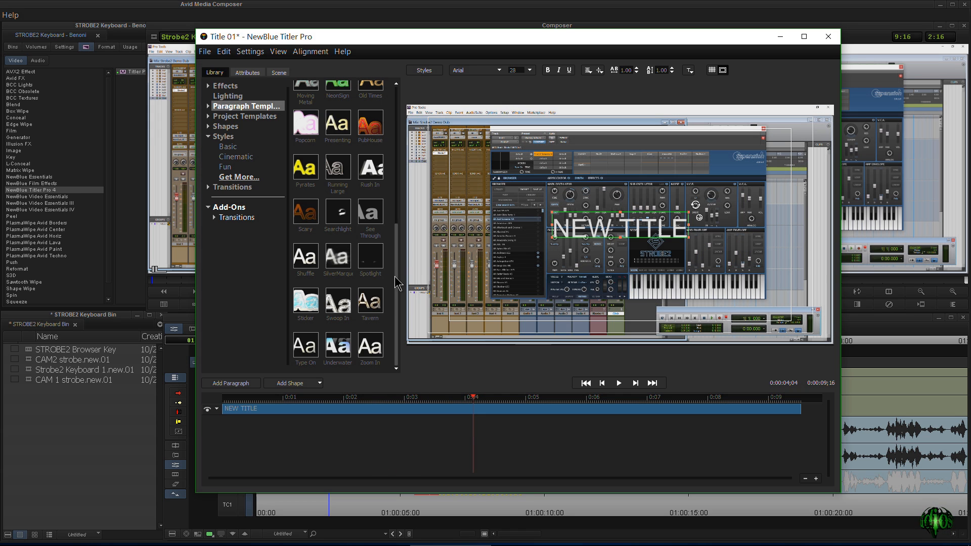
scroll("down", 3)
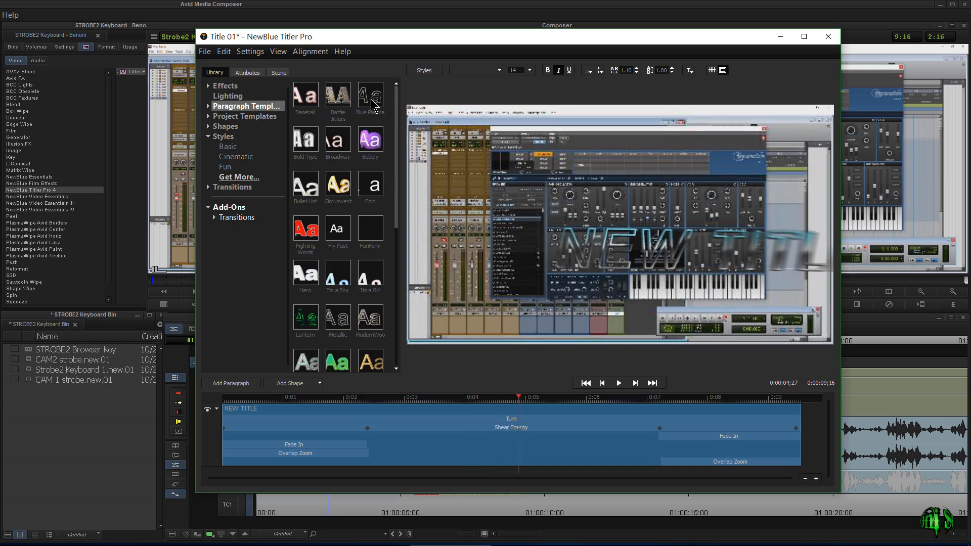
left_click(247, 72)
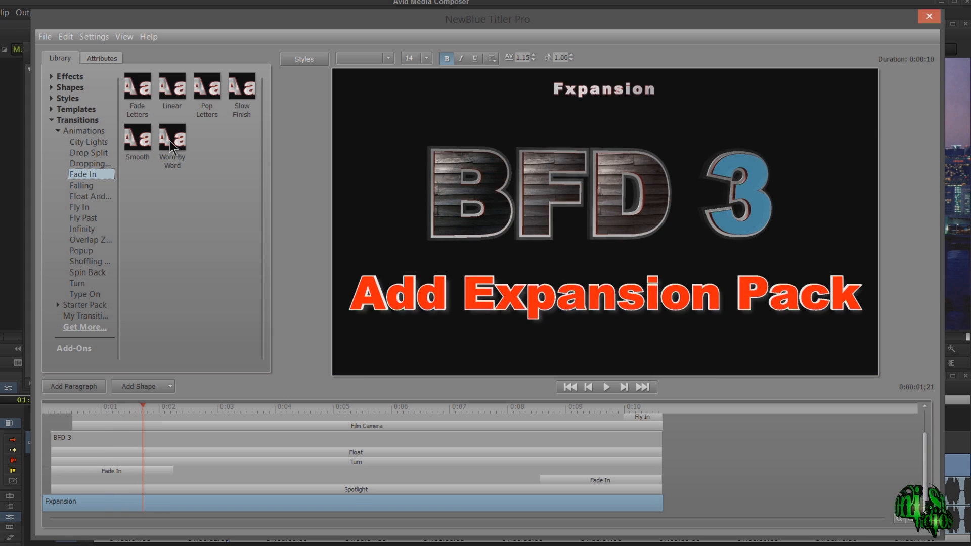
mouse_move(172, 137)
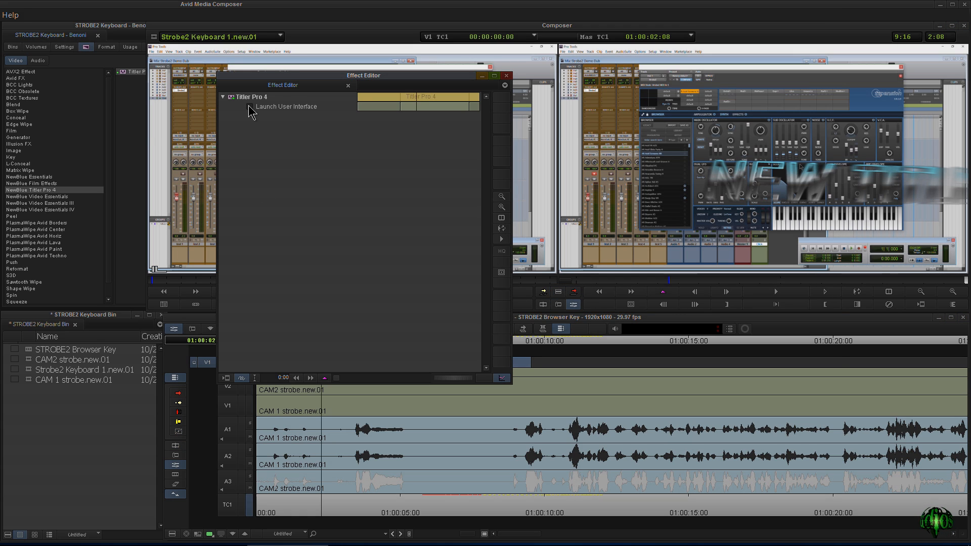
Launch the Titler user interface from the Effect Editor and scrub the NEW TITLE animation
left_click(287, 106)
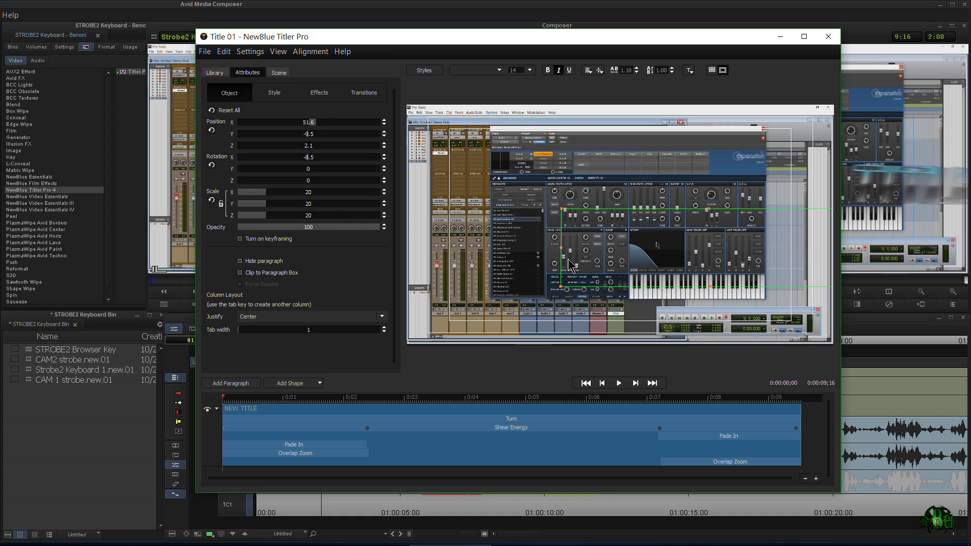
left_click(447, 396)
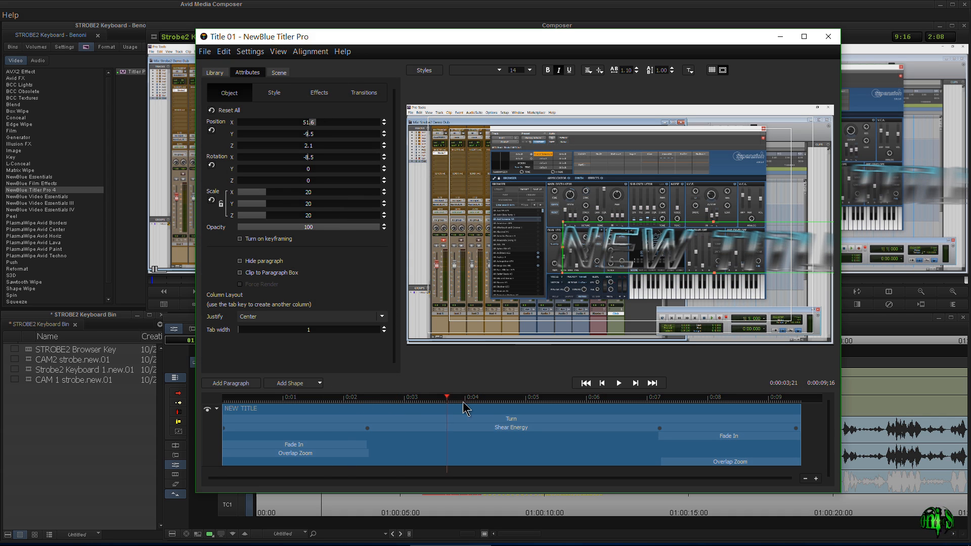
left_click(526, 397)
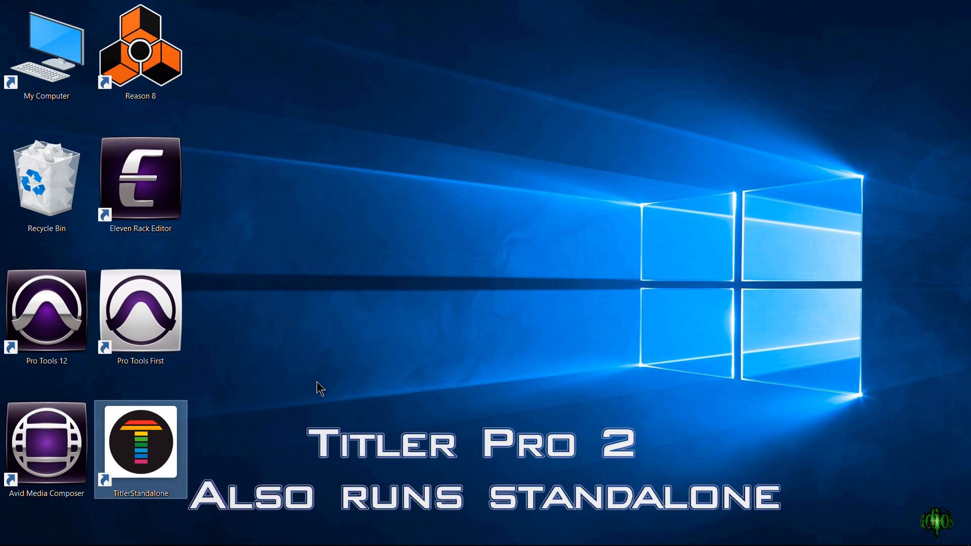
Launch TitlerStandalone from the desktop and view NEW TITLE's Style settings with extrusion 6.5, thickness 8.7
double_click(139, 442)
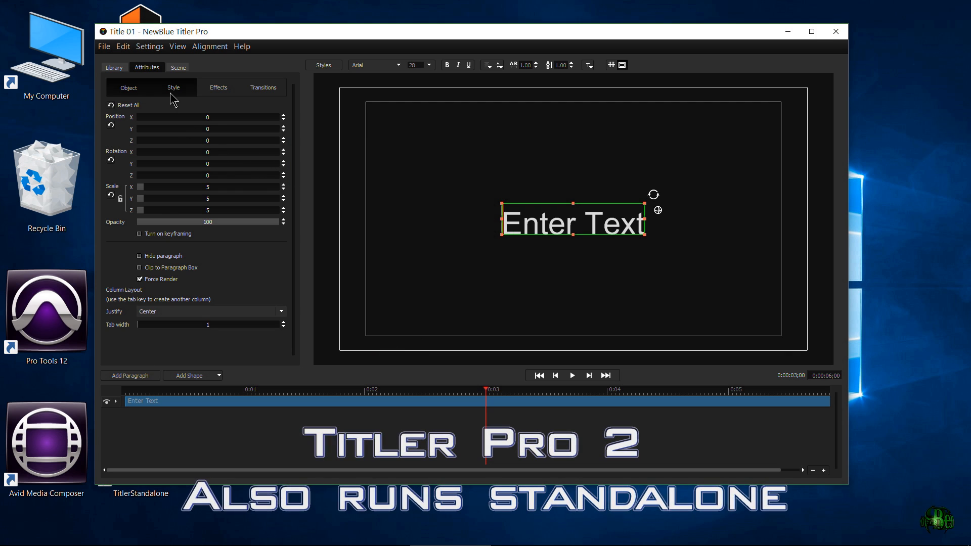
left_click(114, 67)
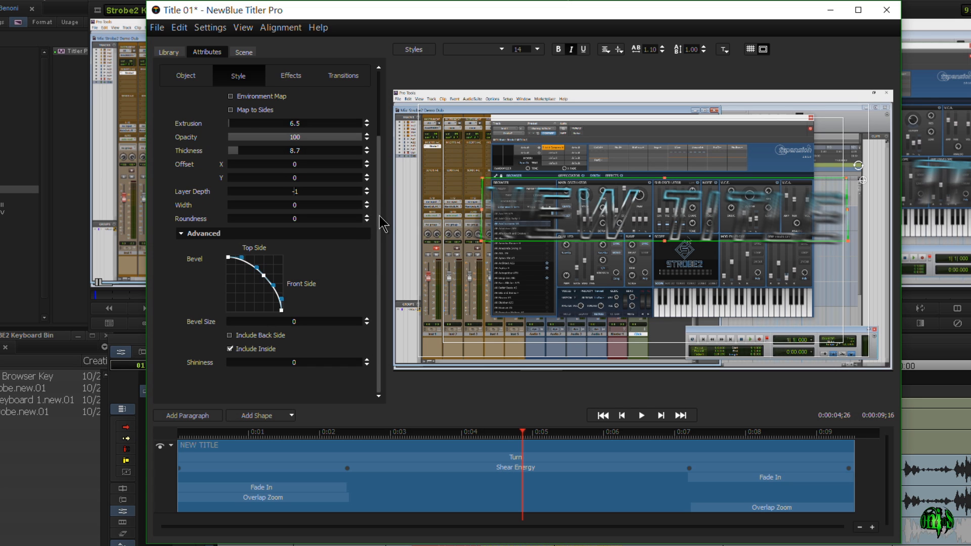
Review the Shear Energy effect and Overlap Zoom transition, then adjust Light 1's direction in the Scene light settings
left_click(290, 76)
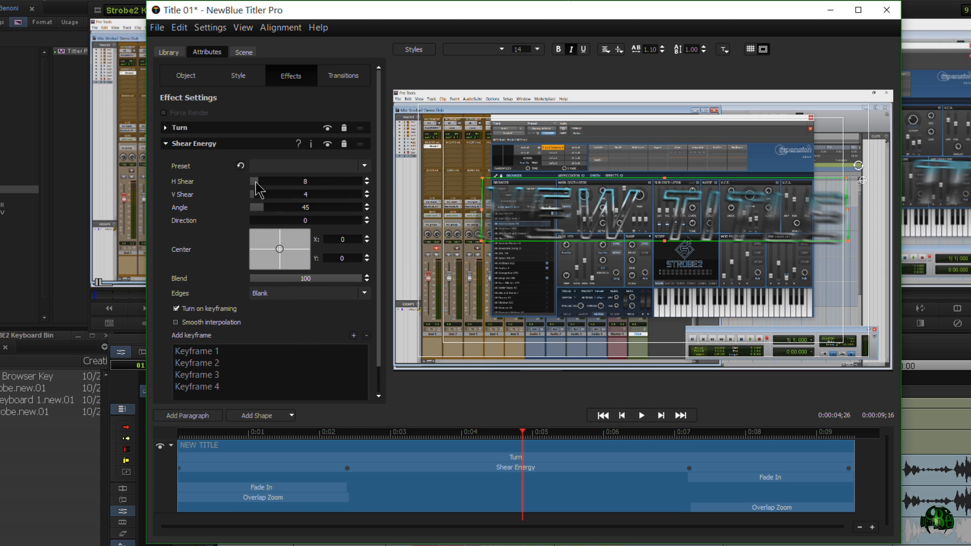
left_click(342, 75)
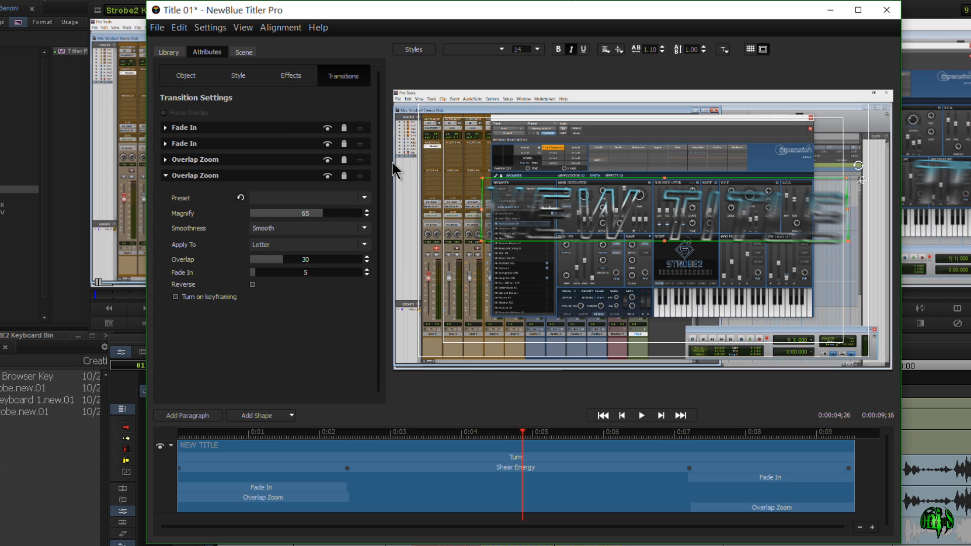
left_click(242, 51)
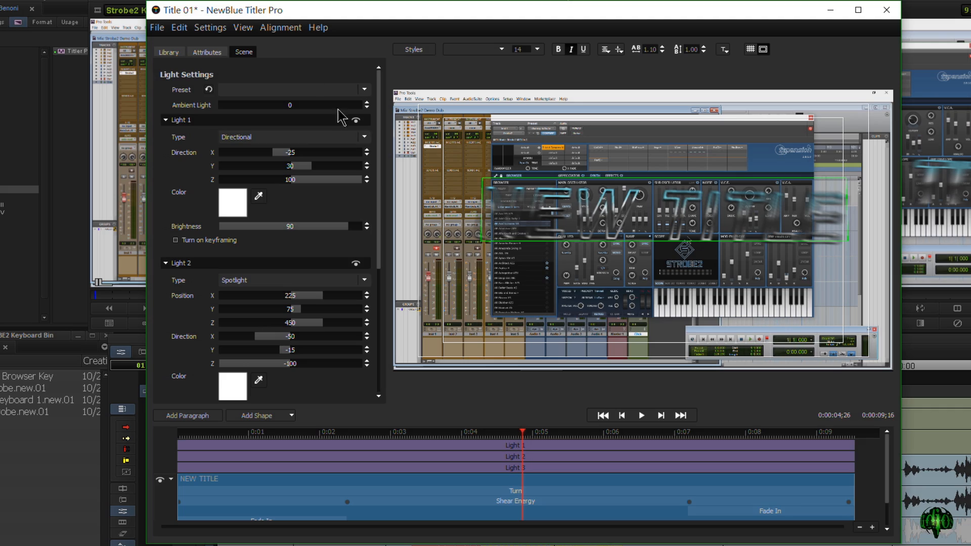
scroll("down", 3)
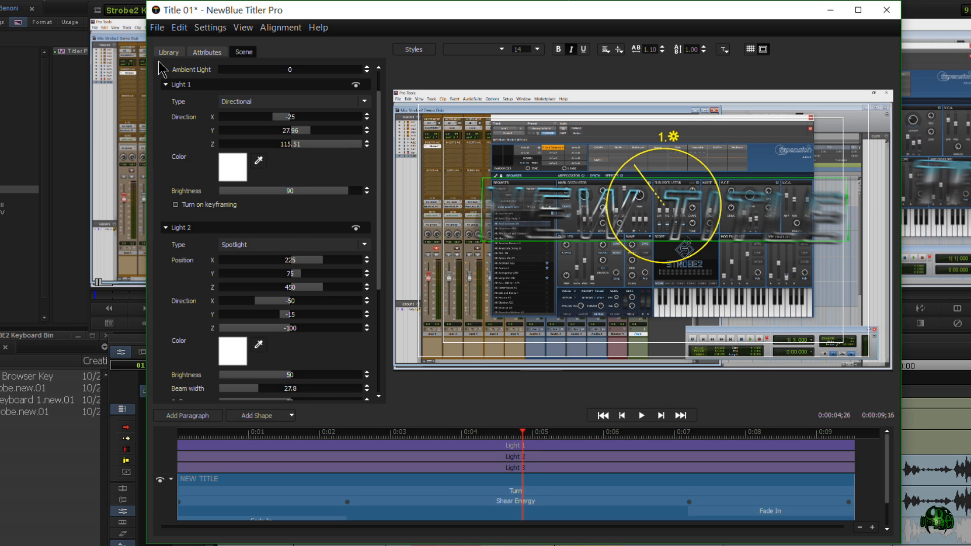
Apply the Basic Arial Black style from the Library to NEW TITLE
left_click(168, 51)
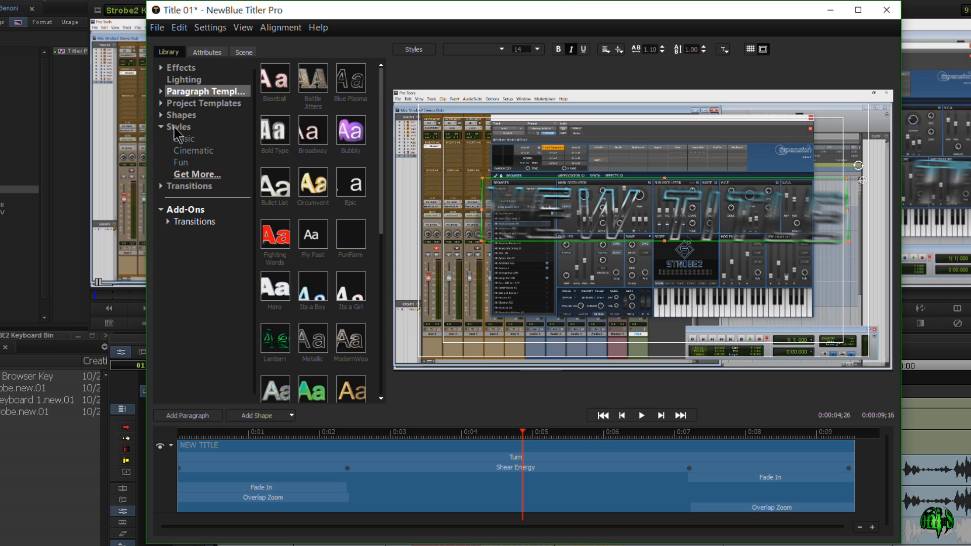
left_click(184, 138)
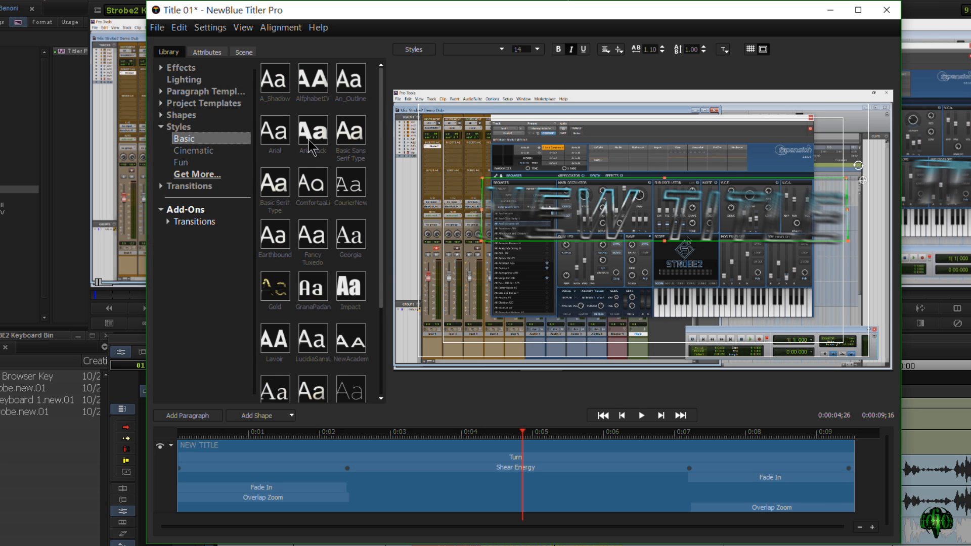
left_click(242, 52)
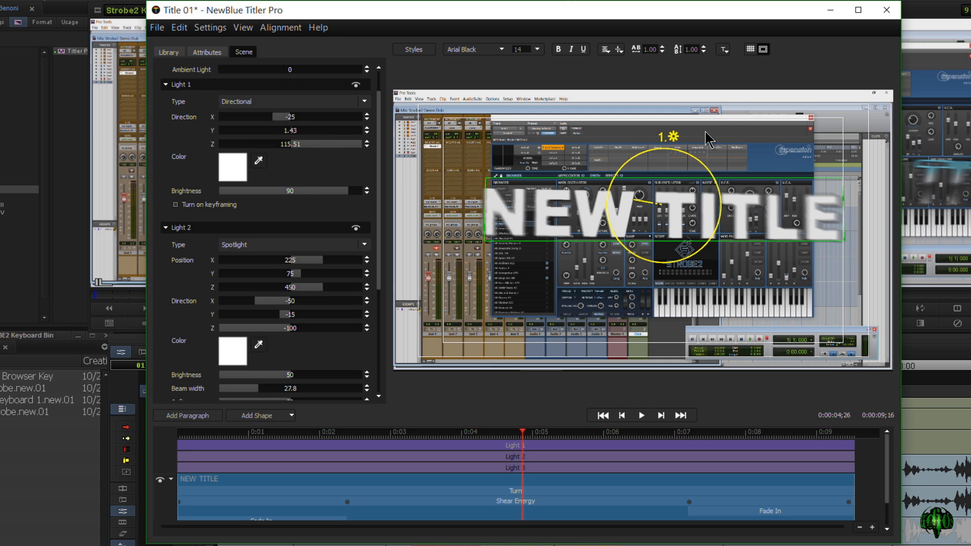
mouse_move(344, 150)
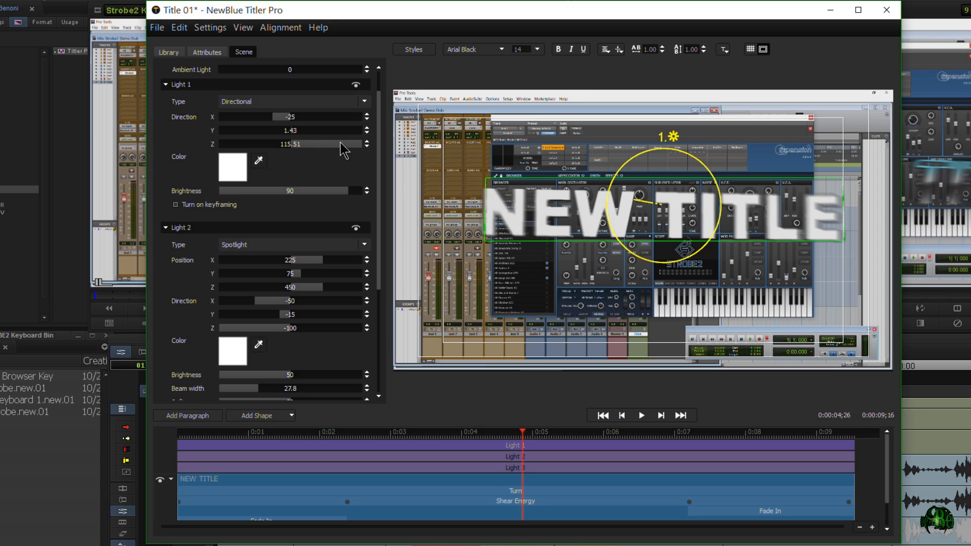
Make Light 1 a point light and reposition it near -31.9/-13.4/17.2 over the text
left_click(292, 101)
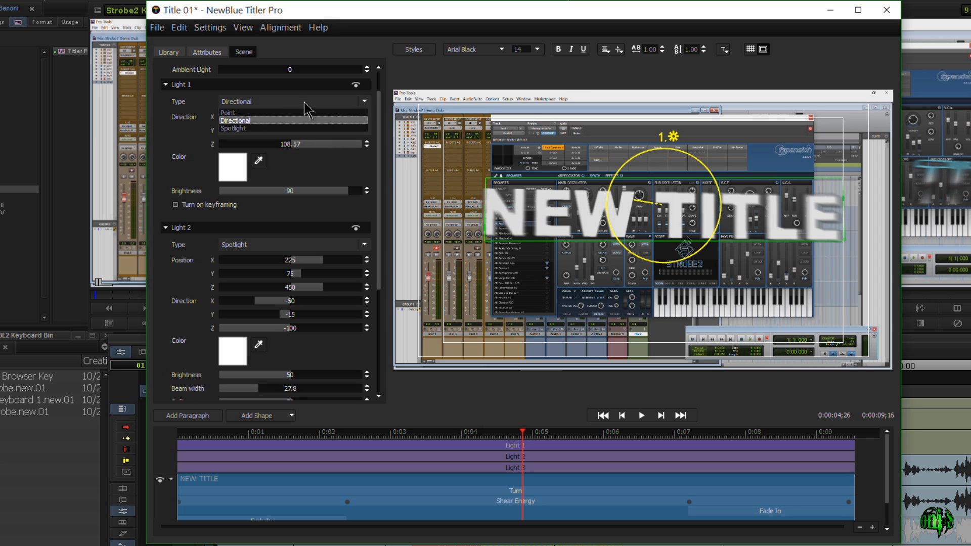
left_click(227, 112)
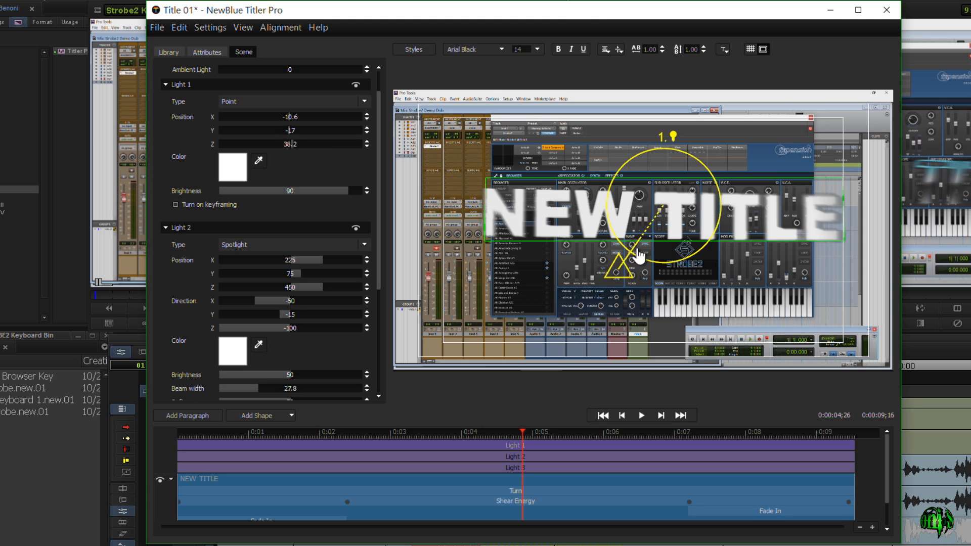
left_click_drag(638, 256, 612, 251)
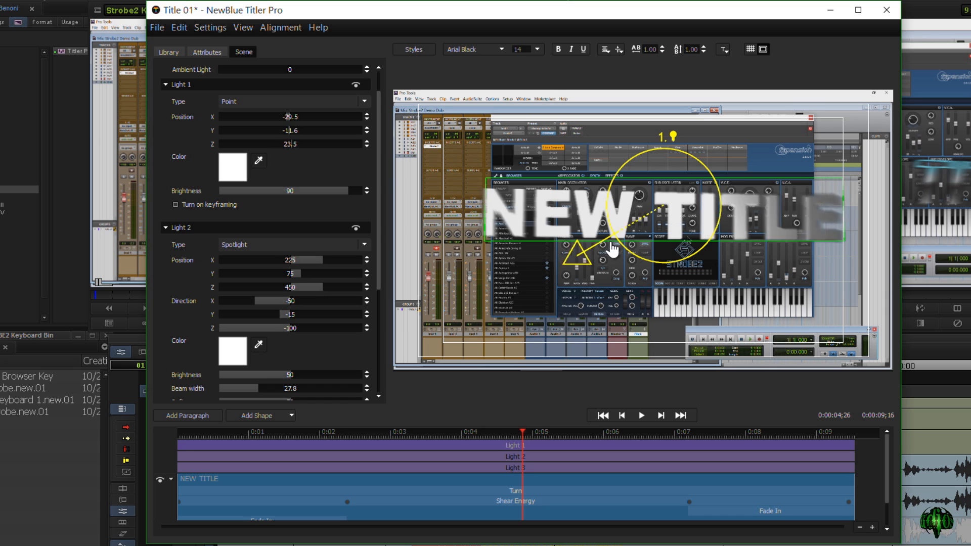
left_click_drag(612, 250, 600, 222)
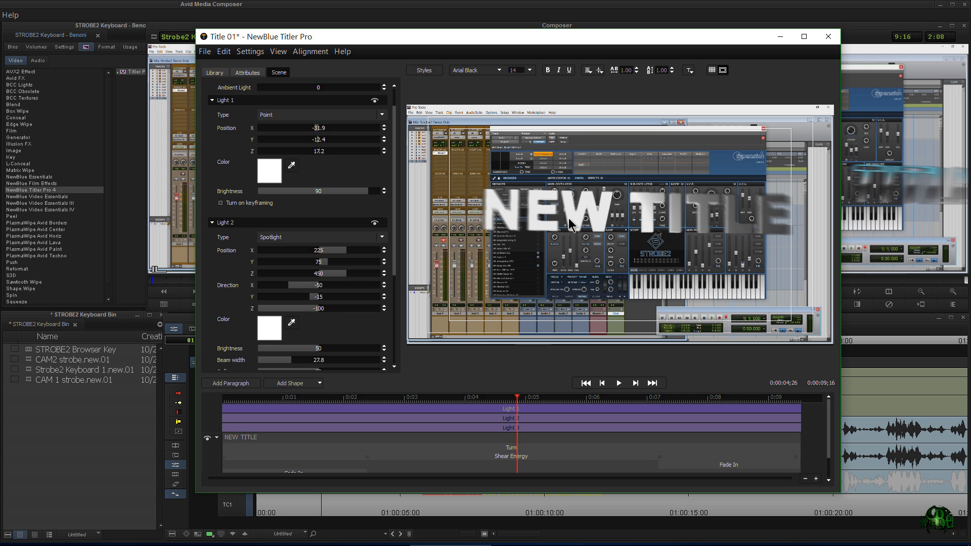
Show the Cinematic style presets in the Library
left_click(215, 73)
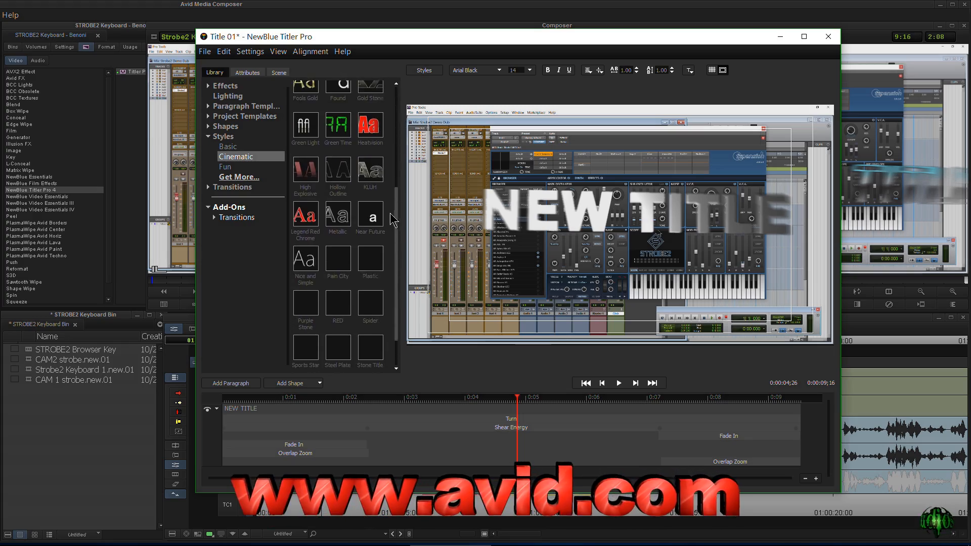